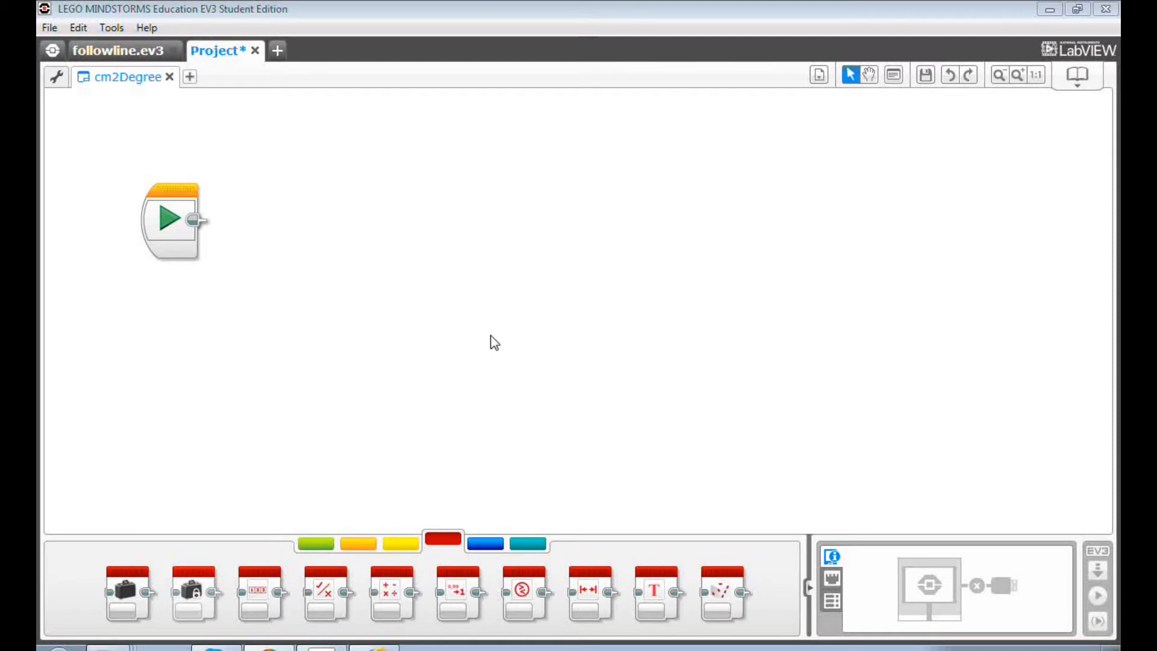
mouse_move(262, 450)
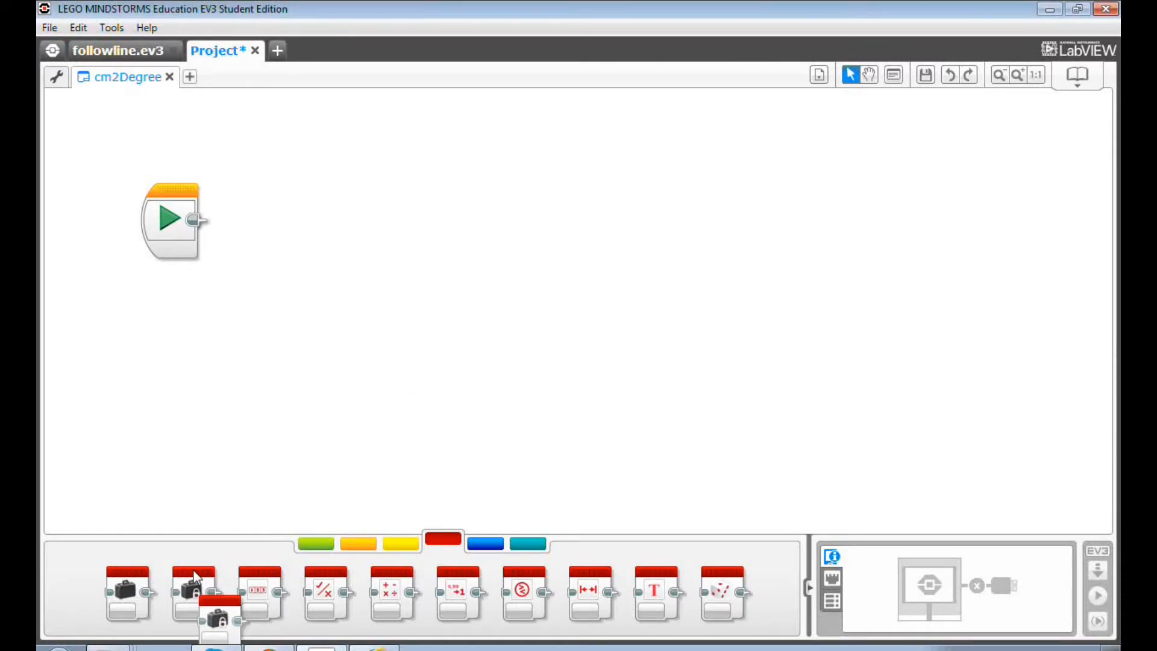
Place a Constant block after Start and set its value to 10.
left_click_drag(193, 594, 262, 225)
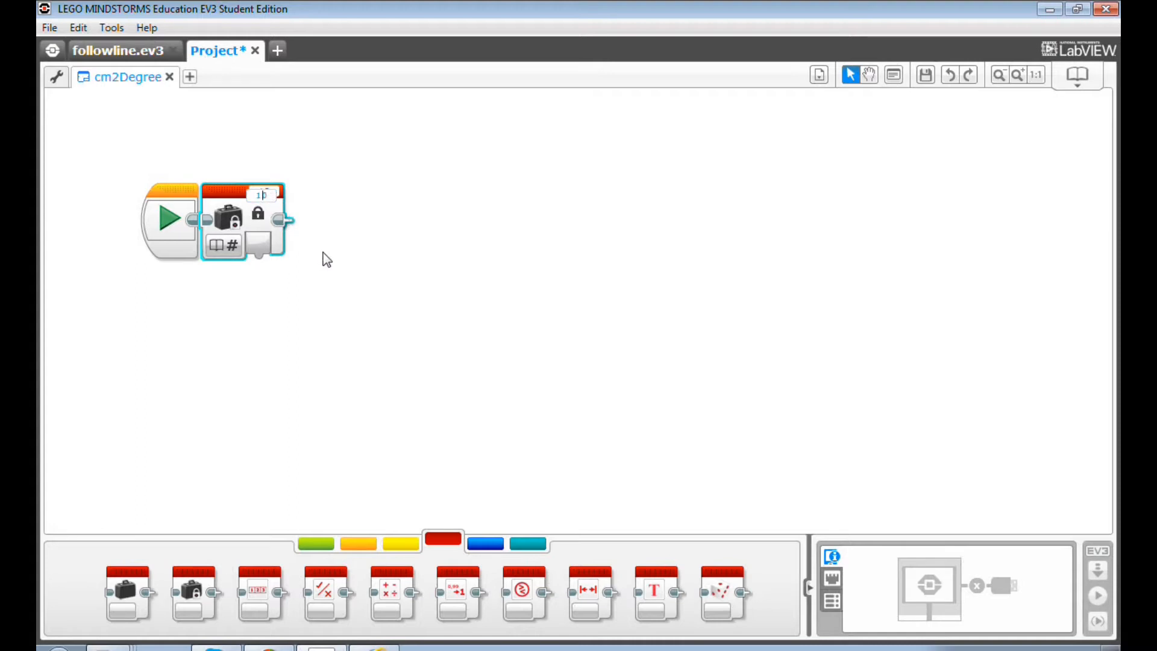
type("10")
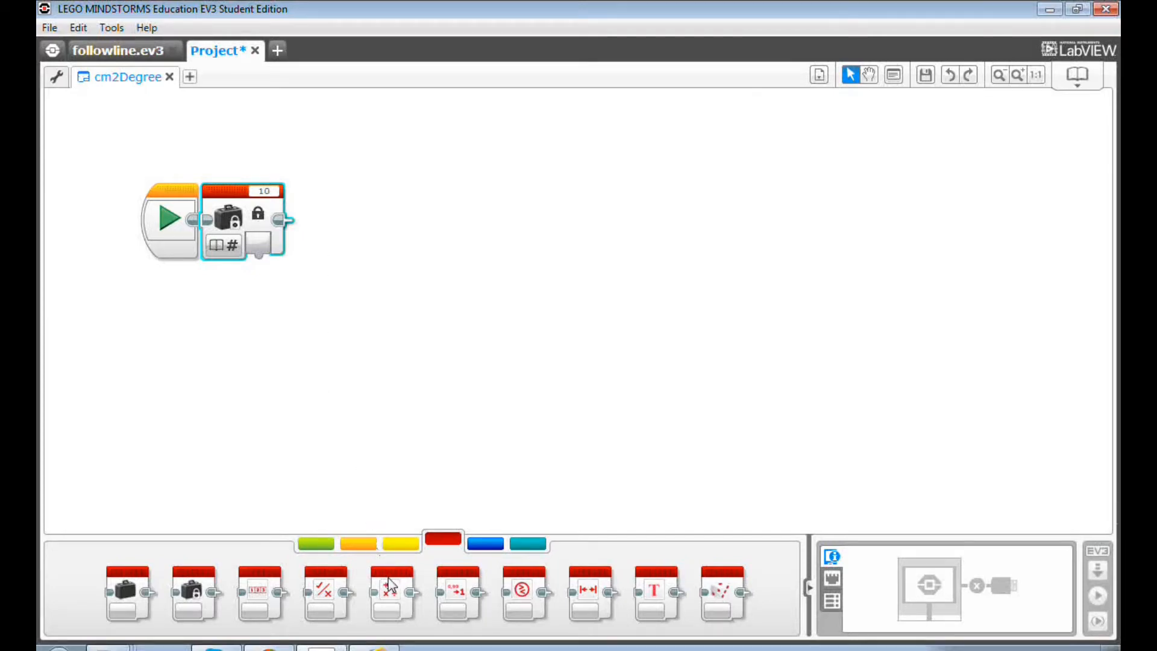
Attach a Math block after the constant and open its operation list for Advanced mode.
left_click_drag(391, 587, 369, 262)
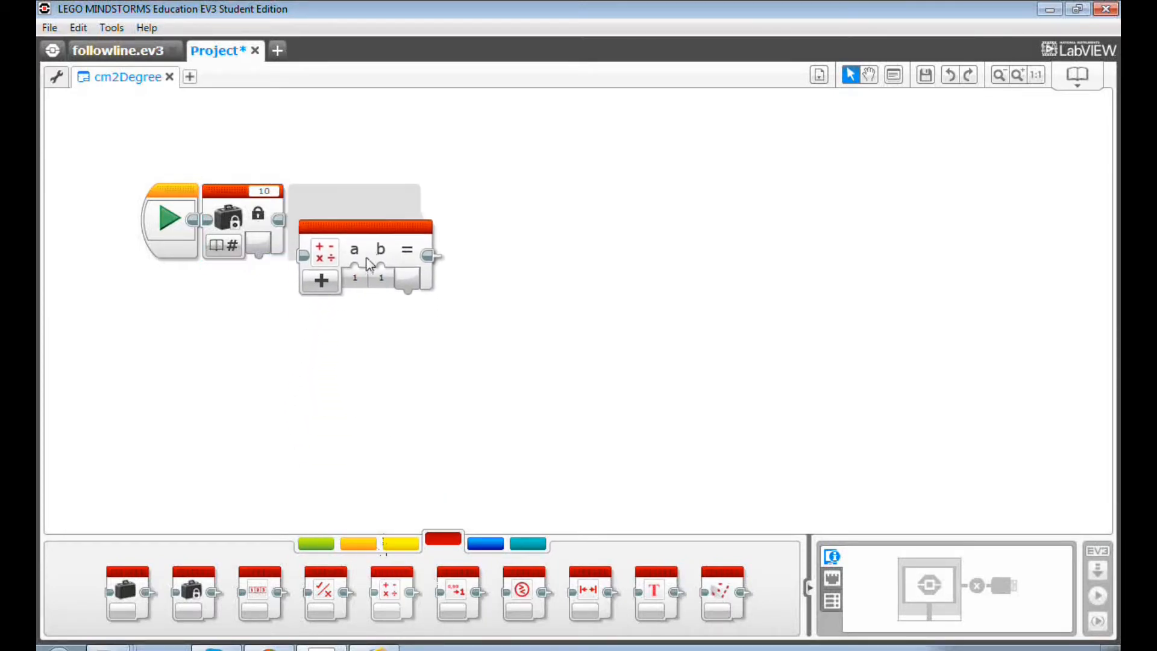
left_click_drag(368, 255, 354, 220)
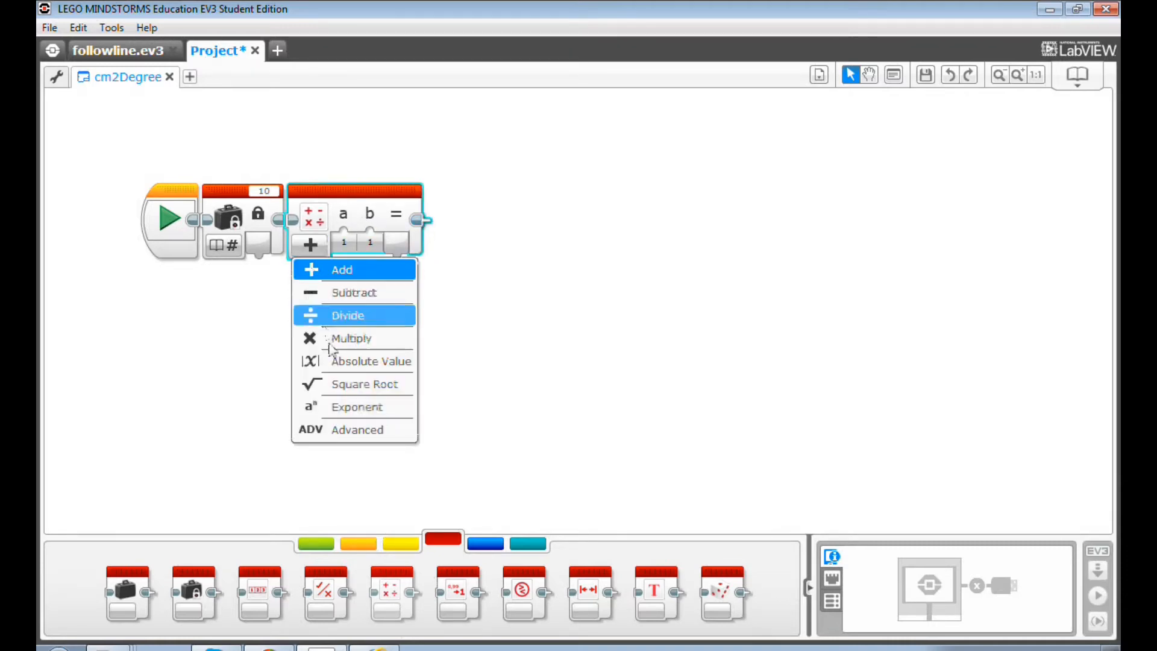
left_click(357, 429)
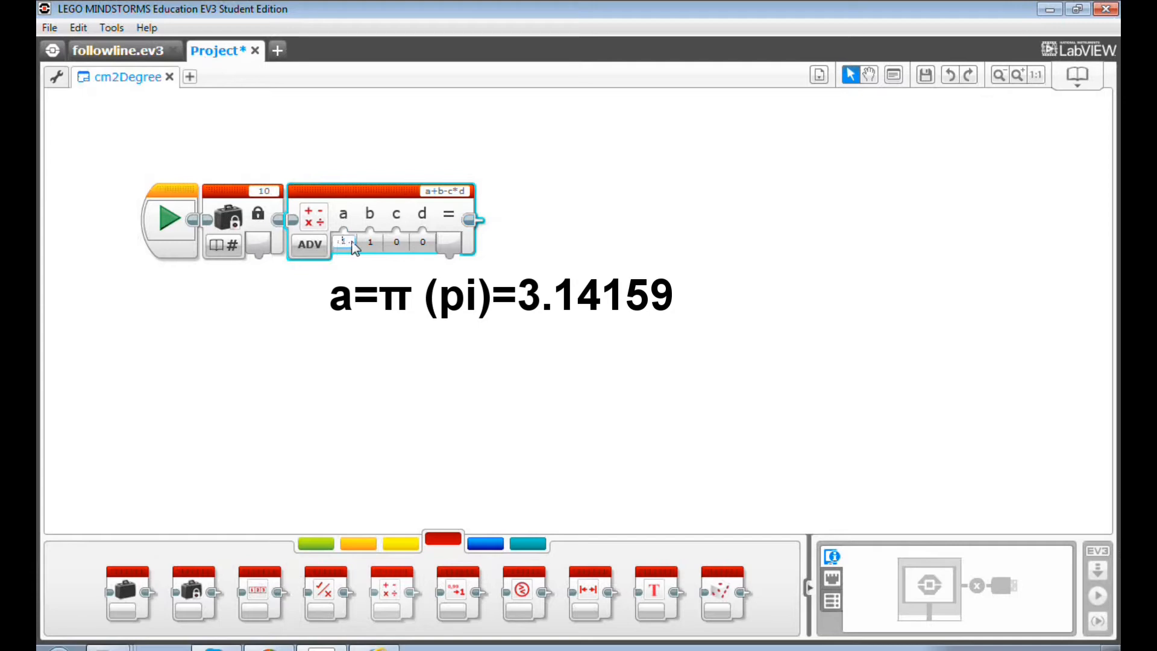
Enter pi (3.14) in the math block's input a and begin typing 4.32.
left_click(369, 241)
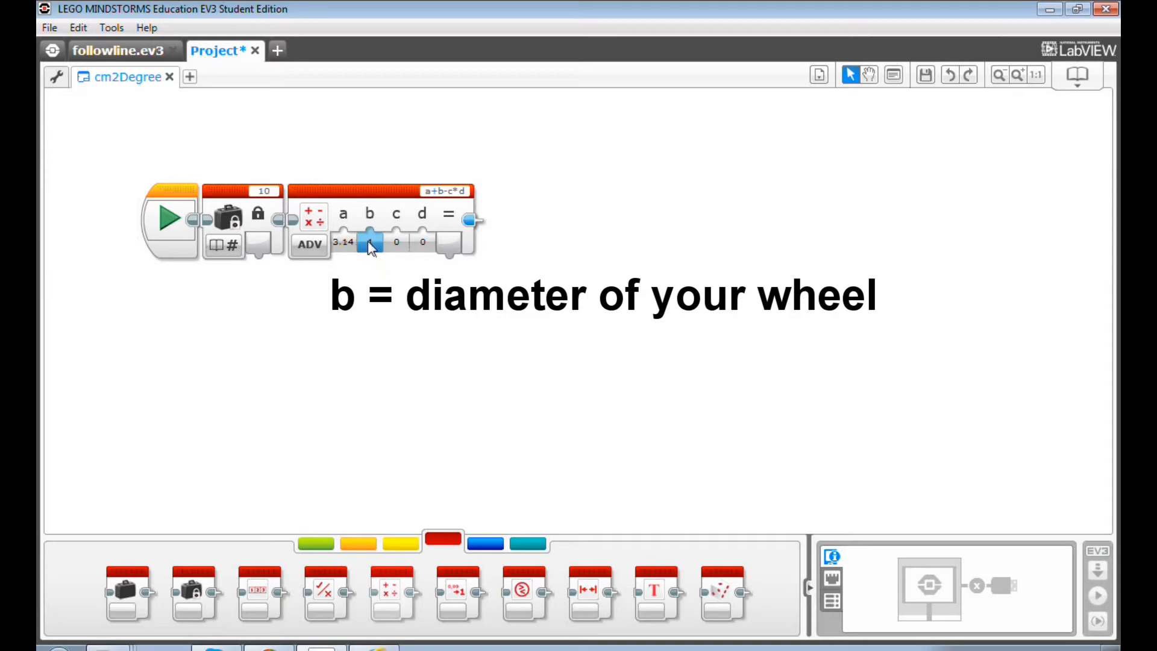
type("4")
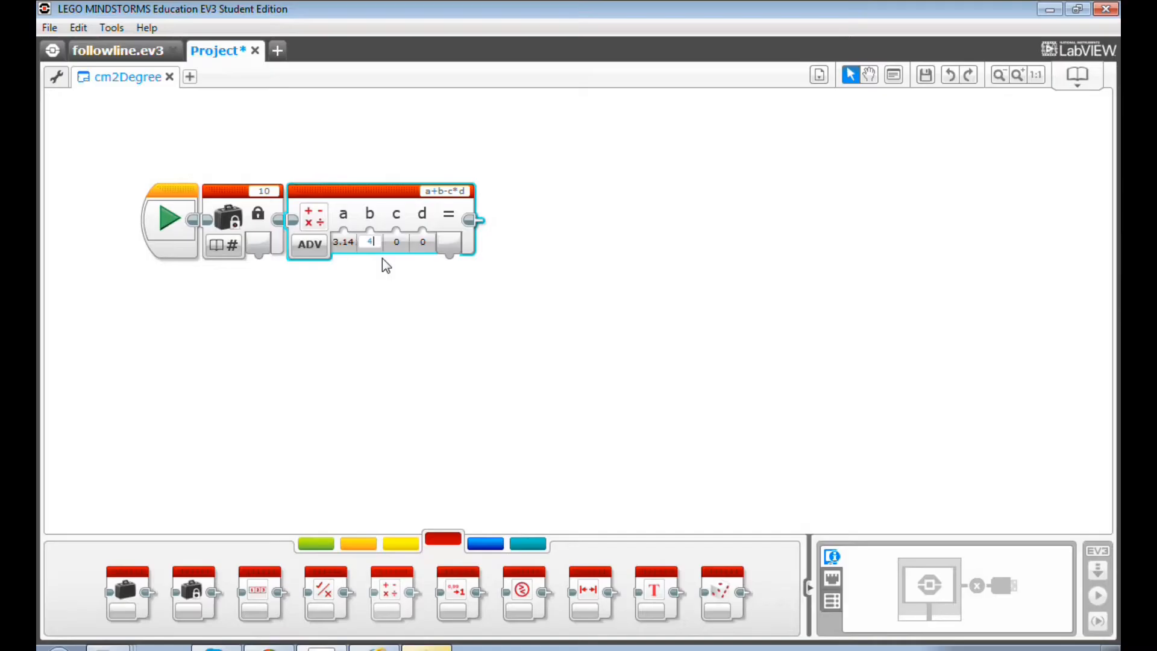
type(".32")
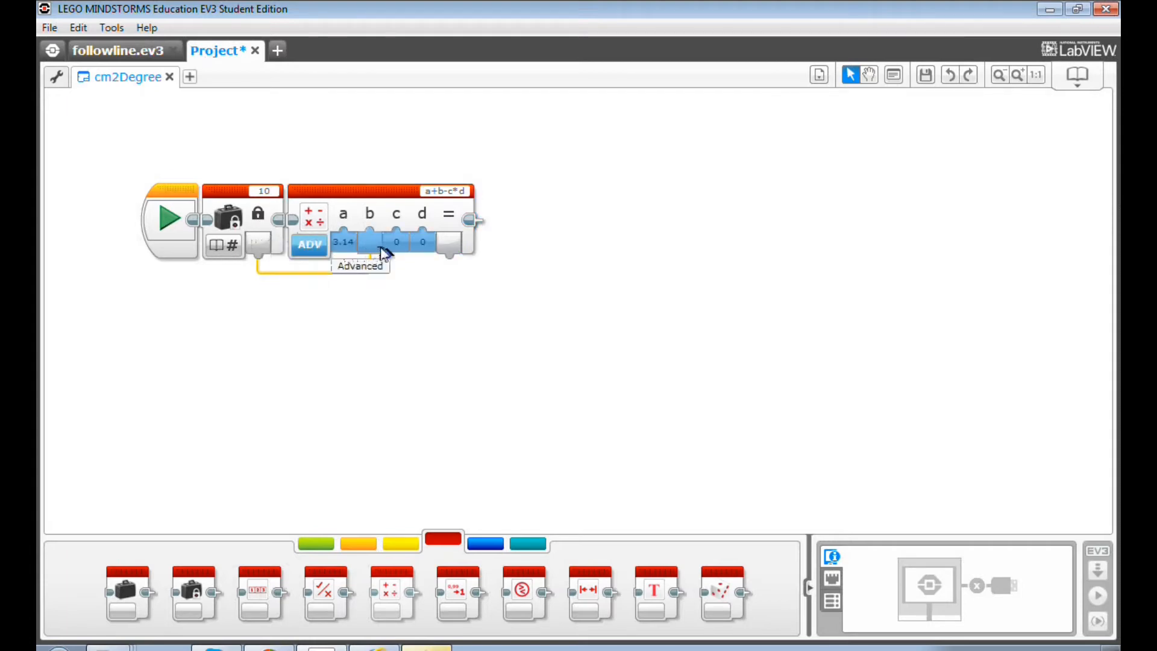
Set input b to 4.32 and enter the formula 360/(a*b)*c.
type("4.32")
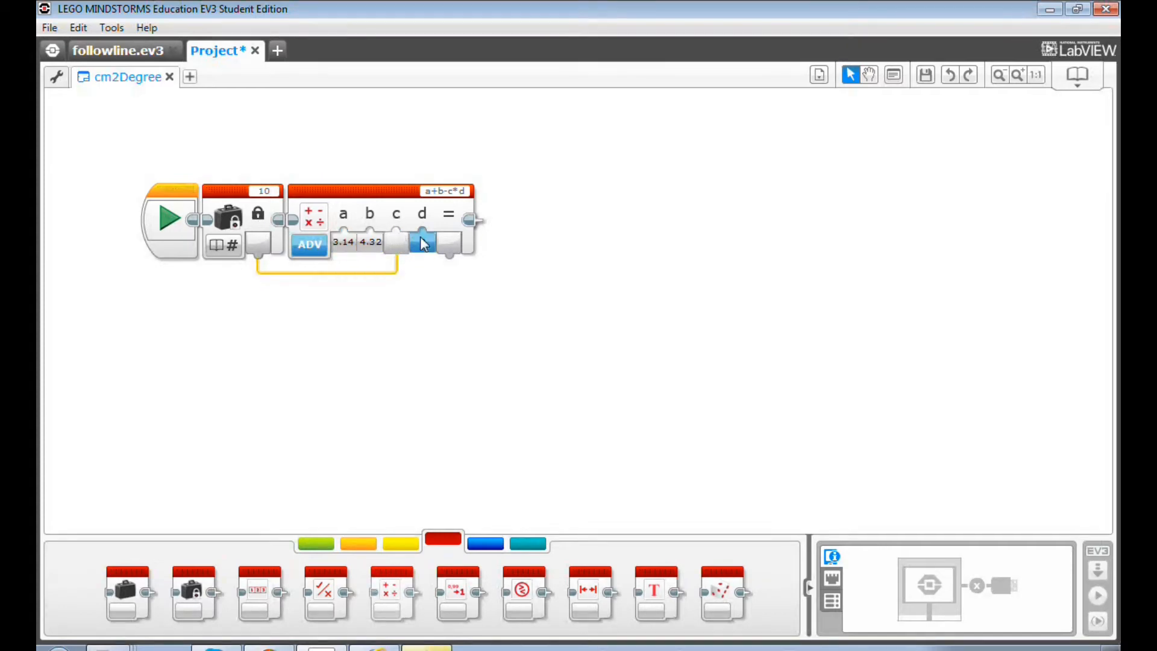
left_click(421, 244)
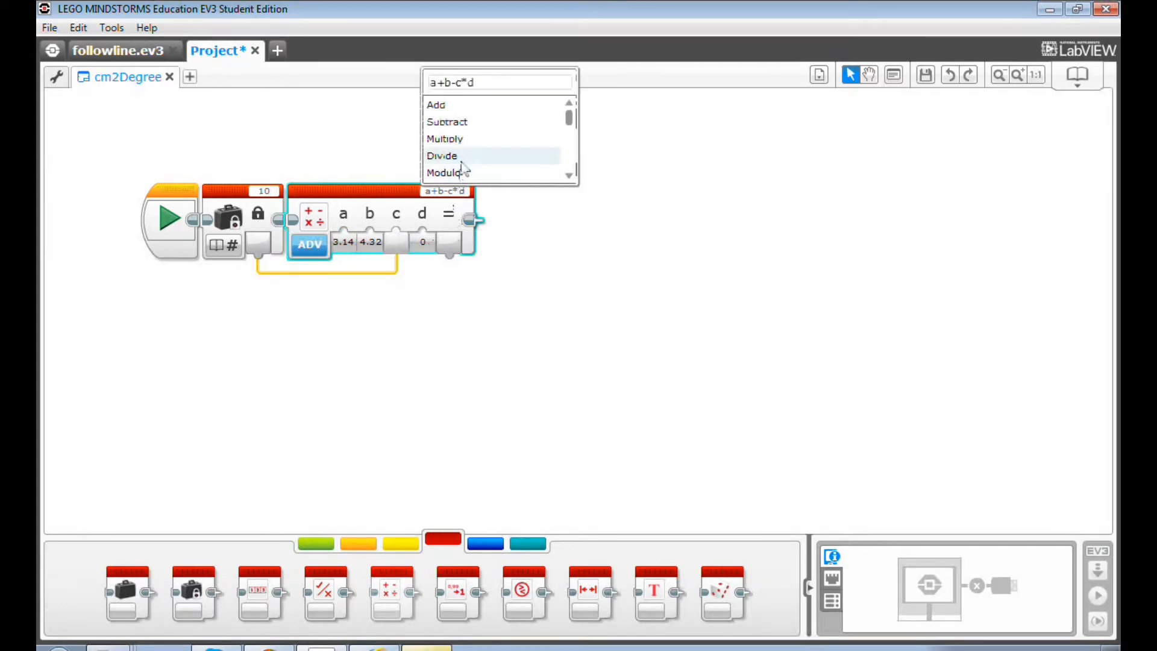
type("360/(a*b)*c")
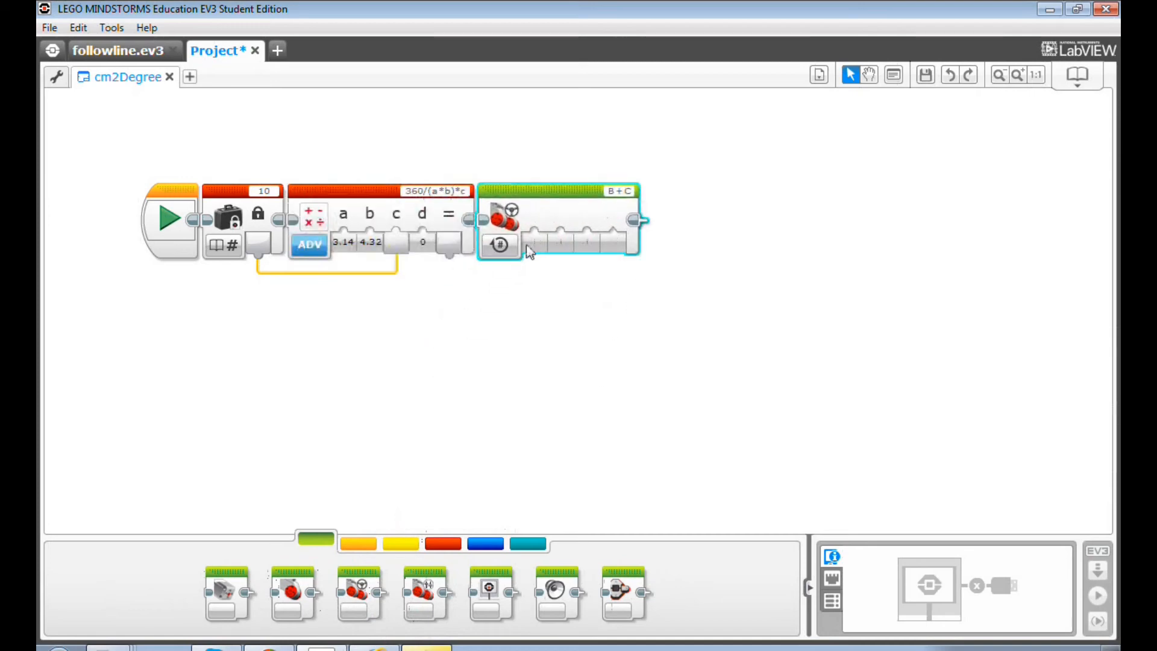
Place a Move Steering block after the math block in On for Degrees mode.
left_click(499, 244)
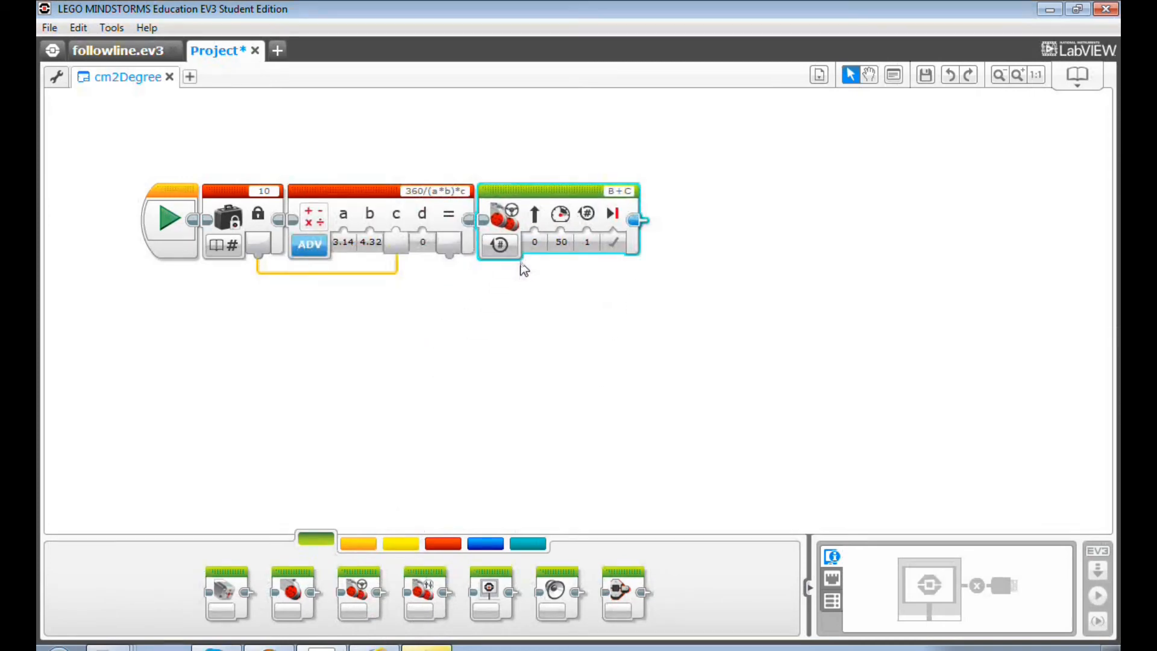
left_click(500, 243)
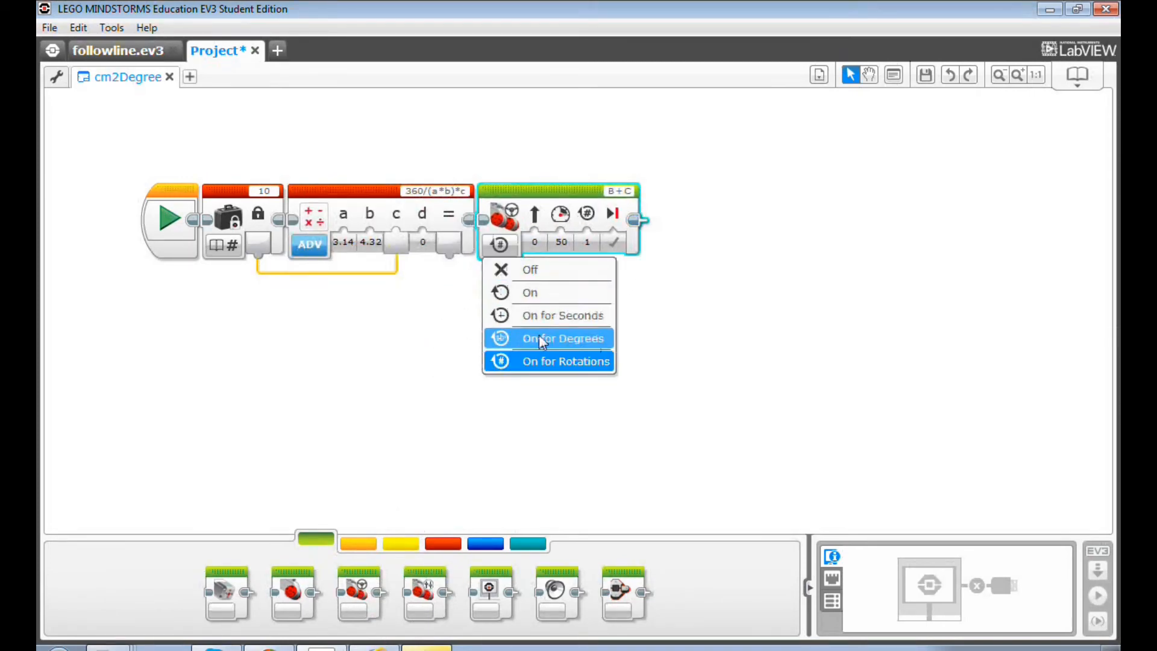
left_click(561, 338)
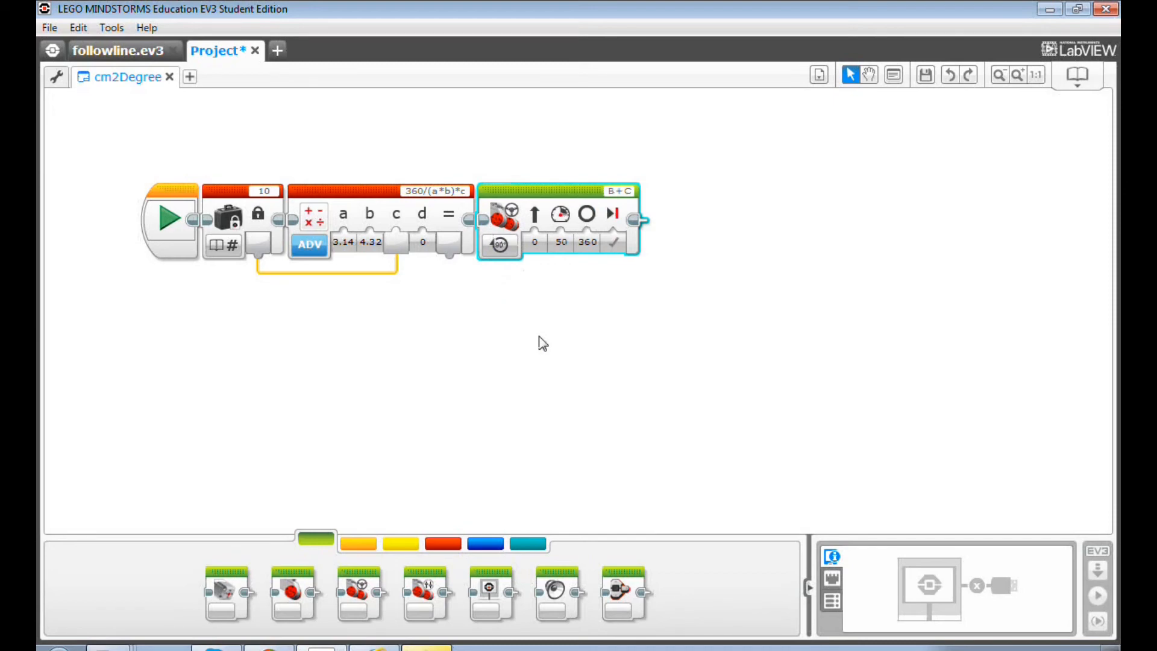
mouse_move(464, 288)
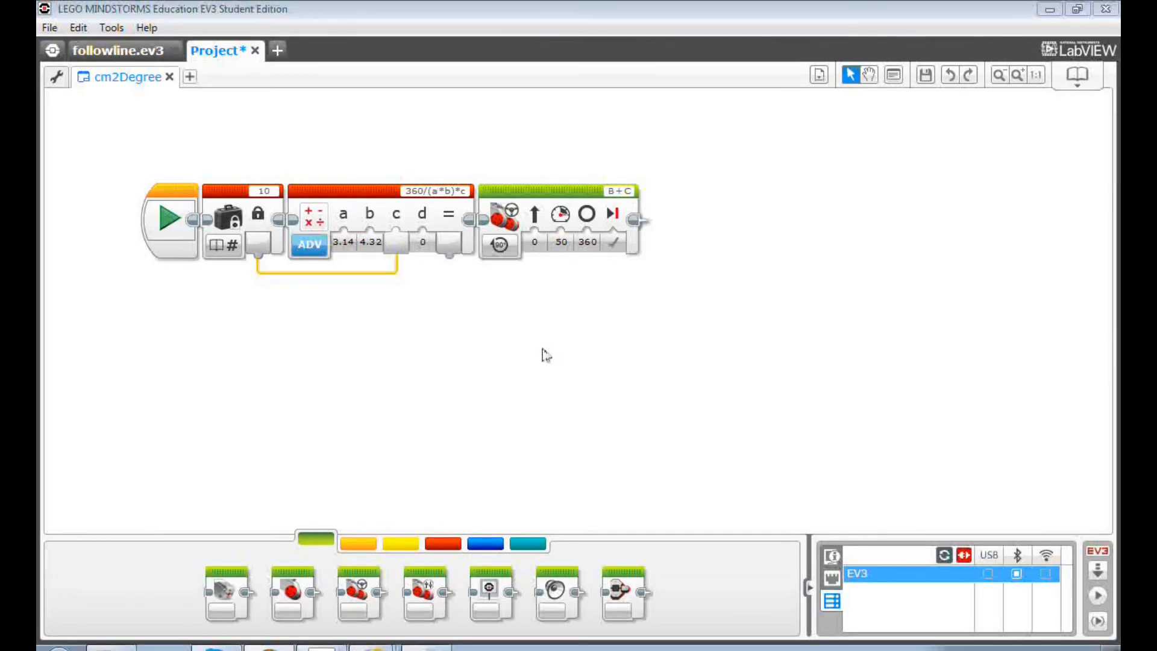
mouse_move(451, 252)
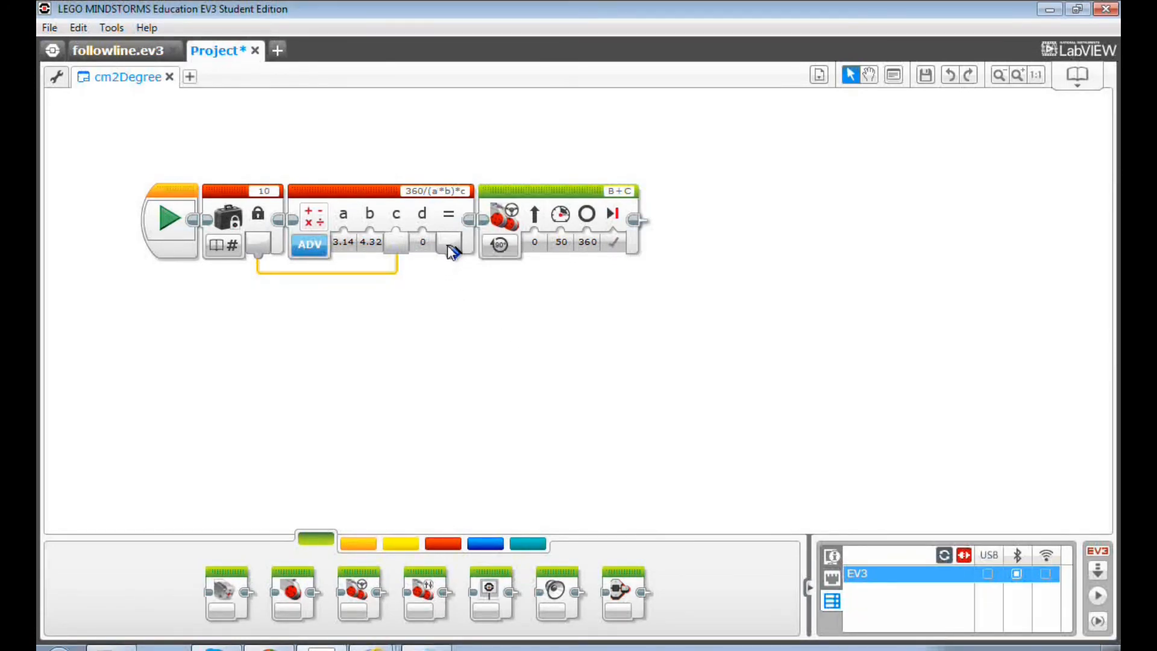